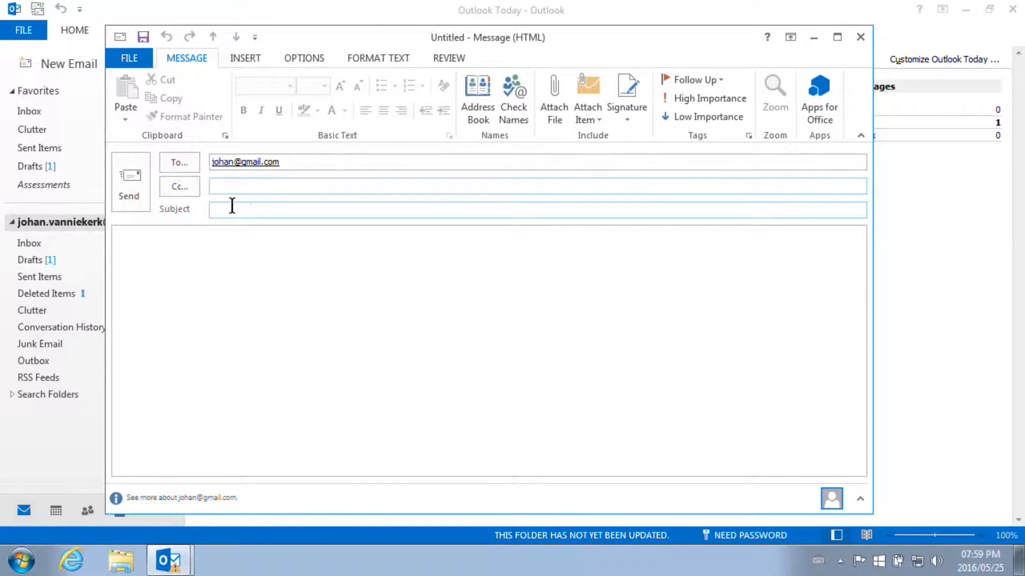
text(Sciences_Tes)
text(Agenda Term 1)
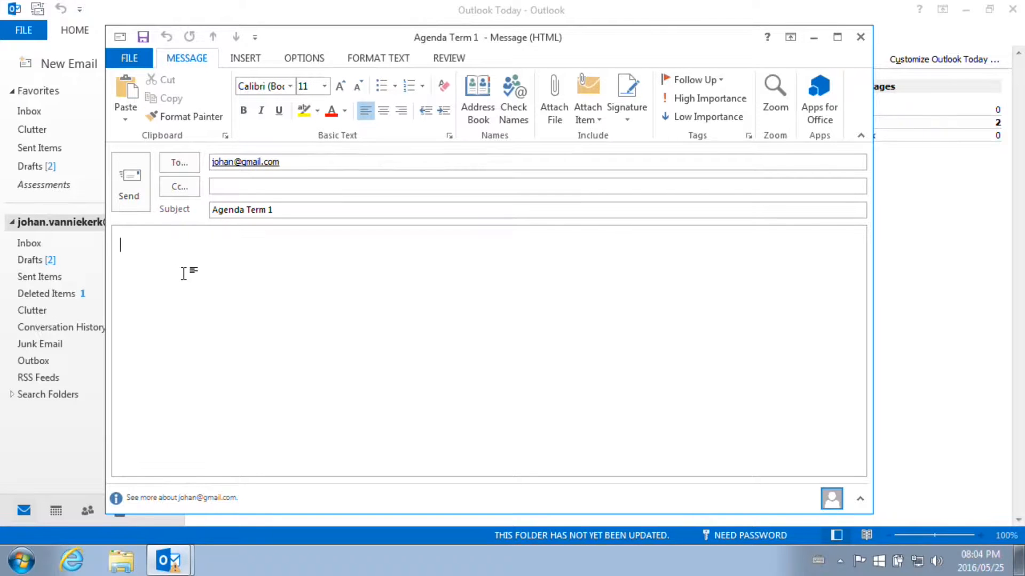
Step: Write the body 'Please find attached the agenda for term 1'
text(Please)
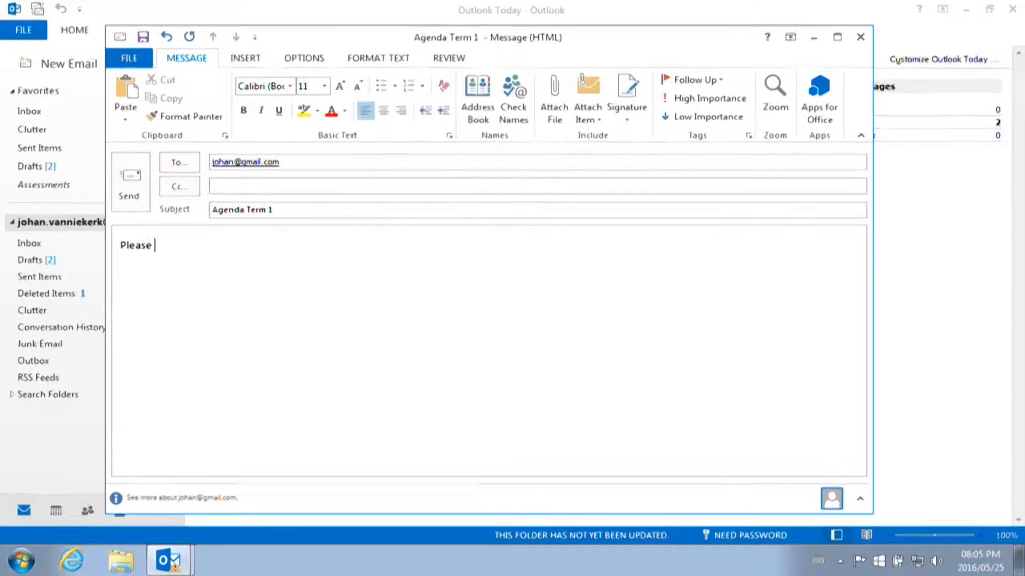
text(find attached the)
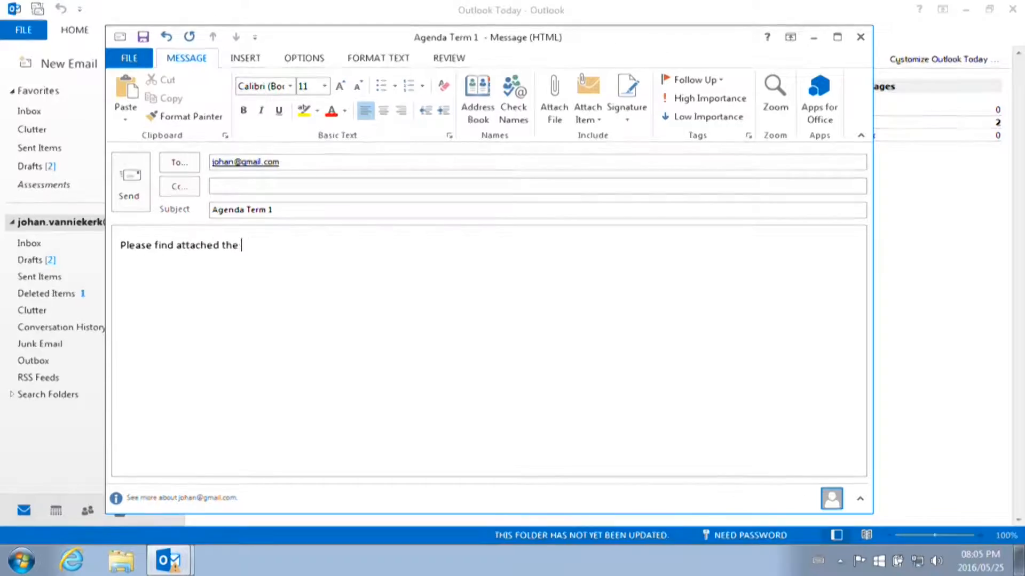
text(agenda for te)
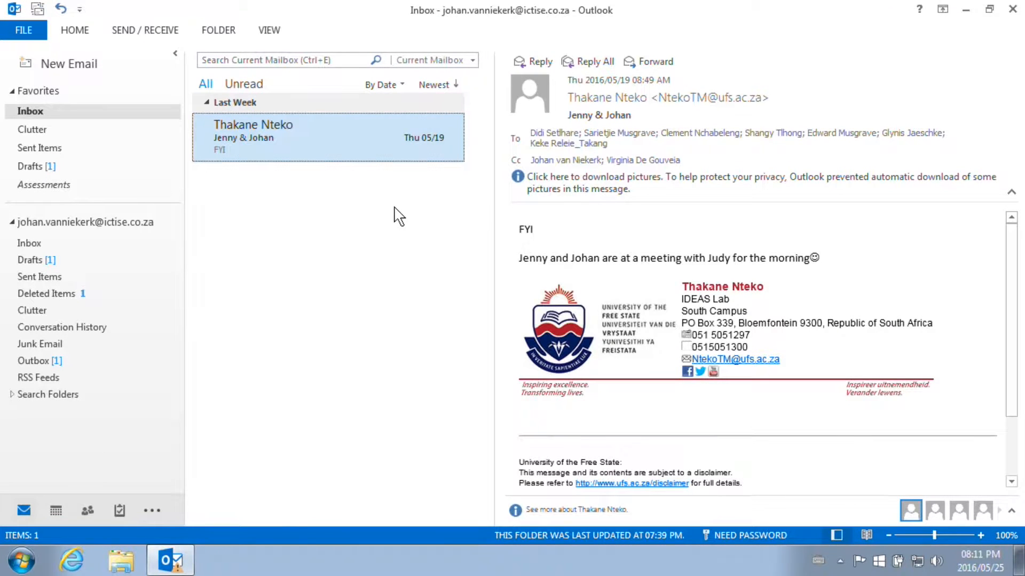
mouse_move(535, 61)
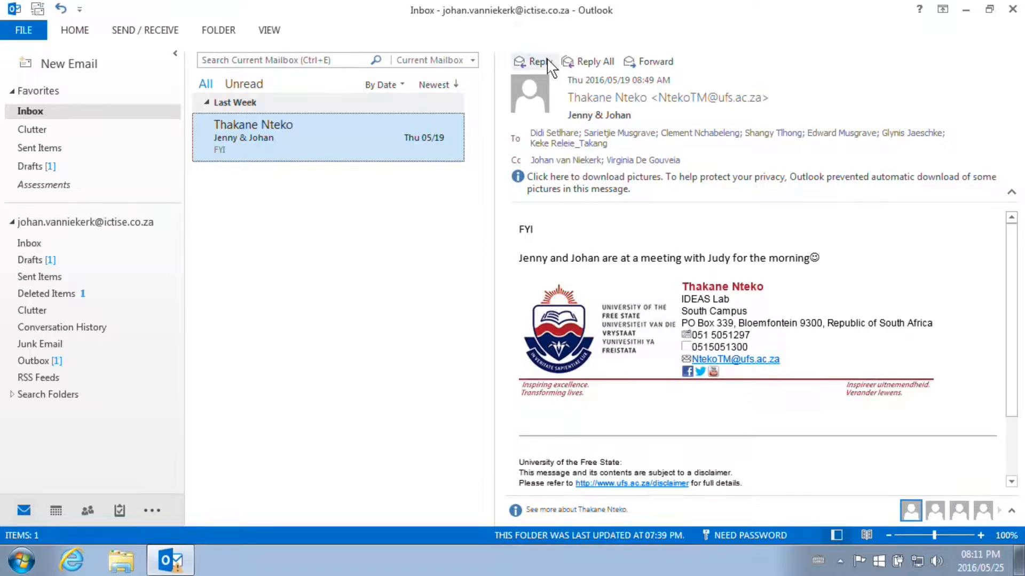
click(534, 62)
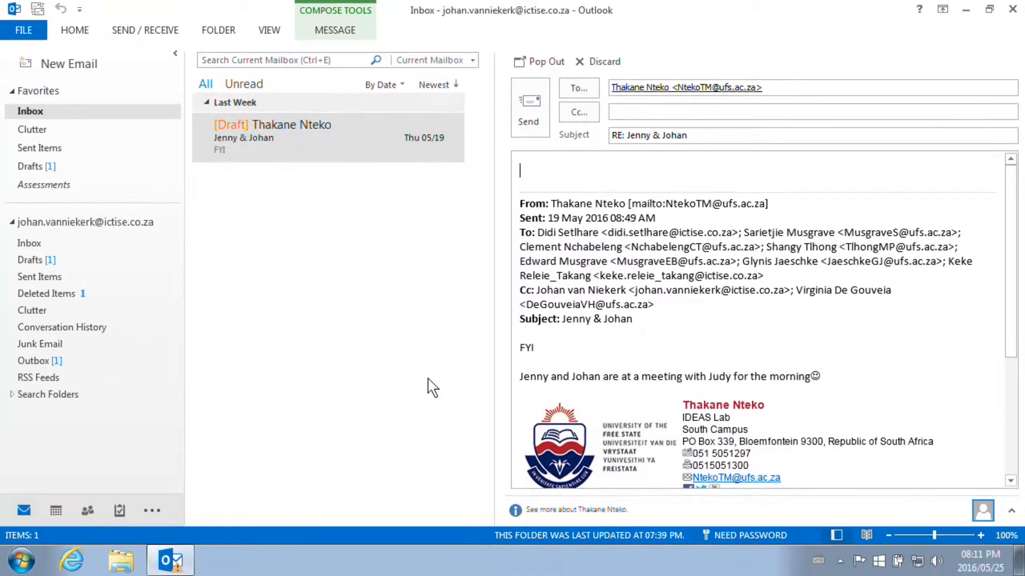
click(603, 61)
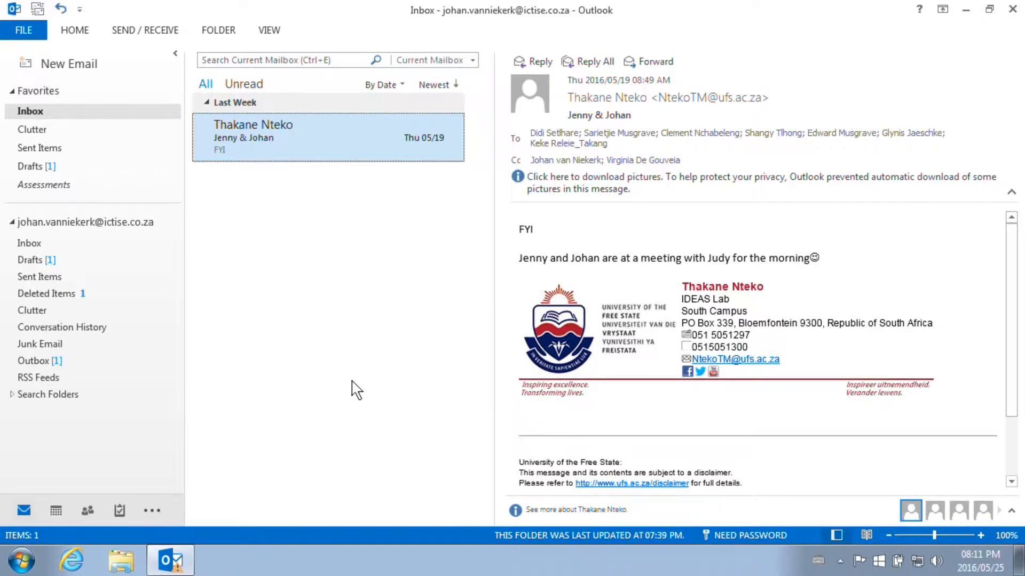
mouse_move(649, 62)
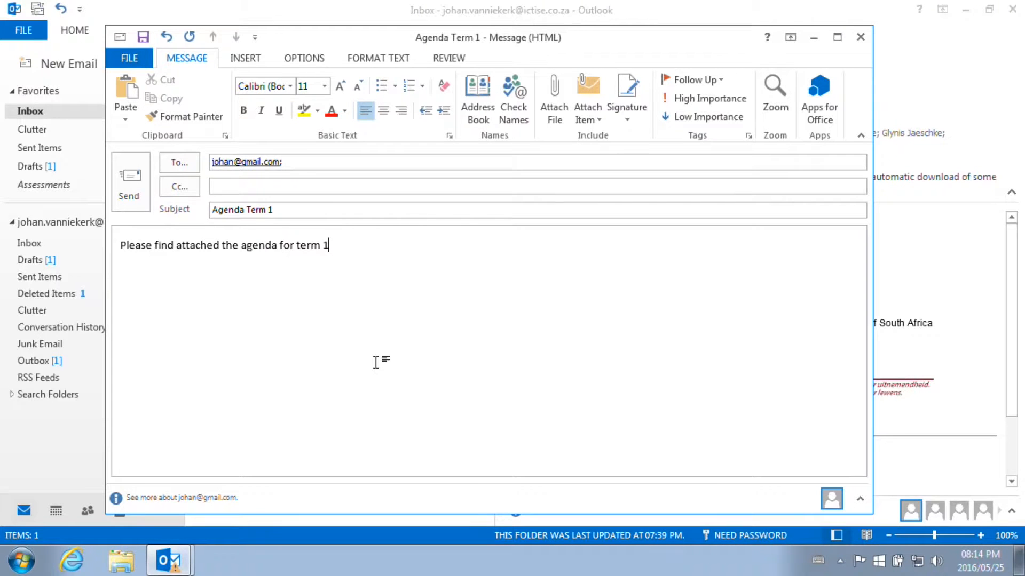
mouse_move(555, 232)
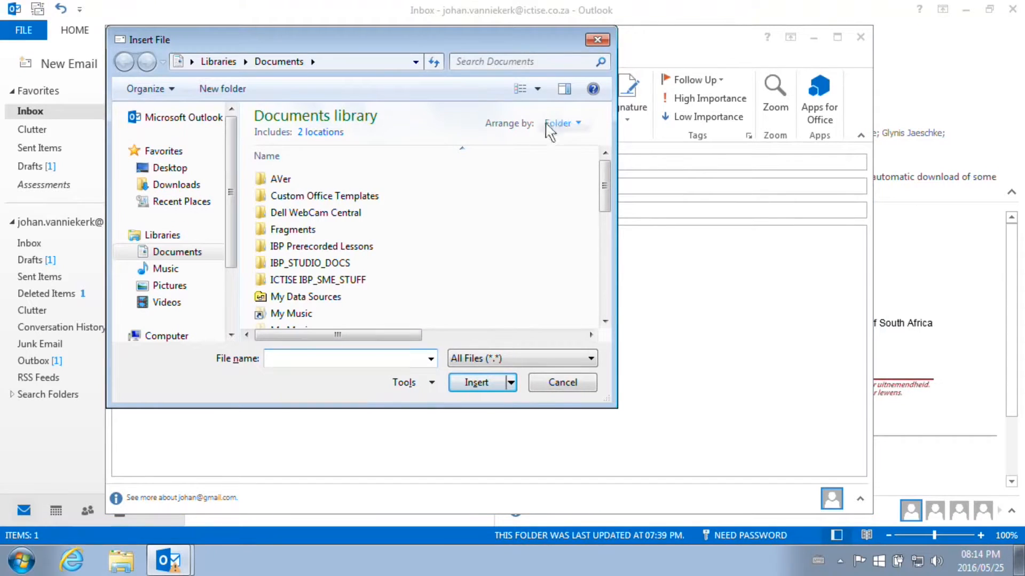
Step: Attach Snapshot000000.jpg from the Pictures folder 20120717-0
click(169, 285)
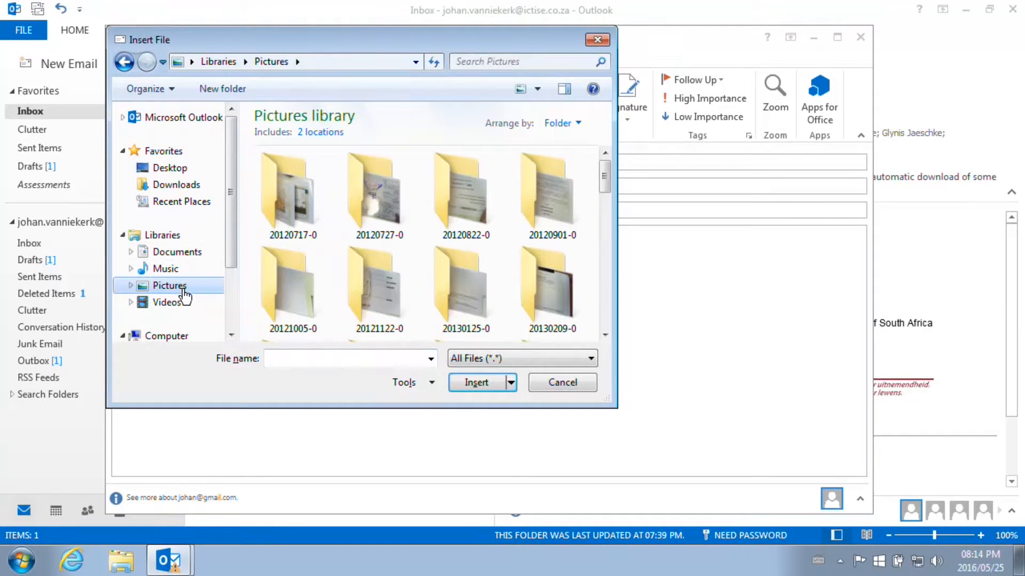
double_click(292, 191)
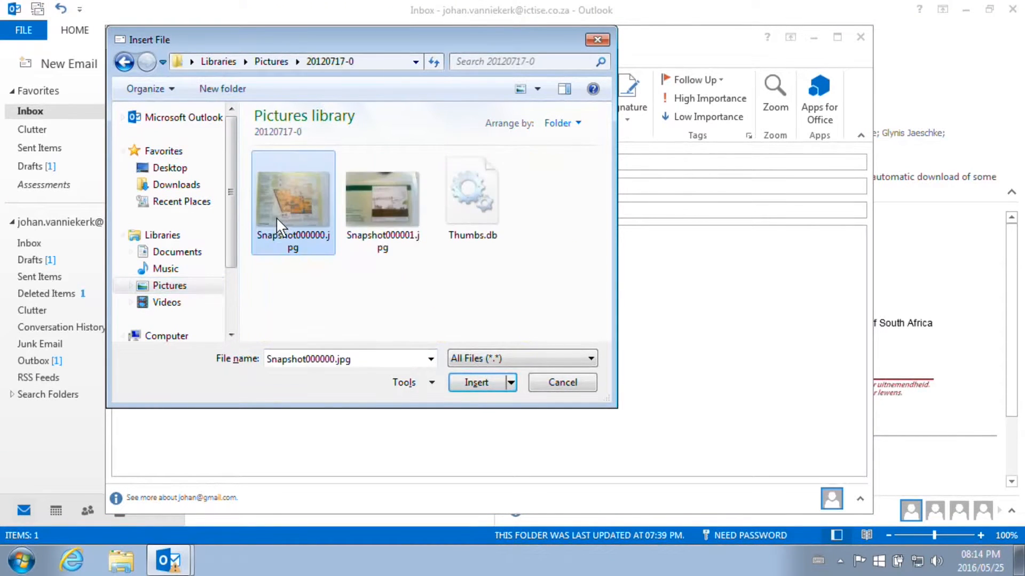
click(476, 382)
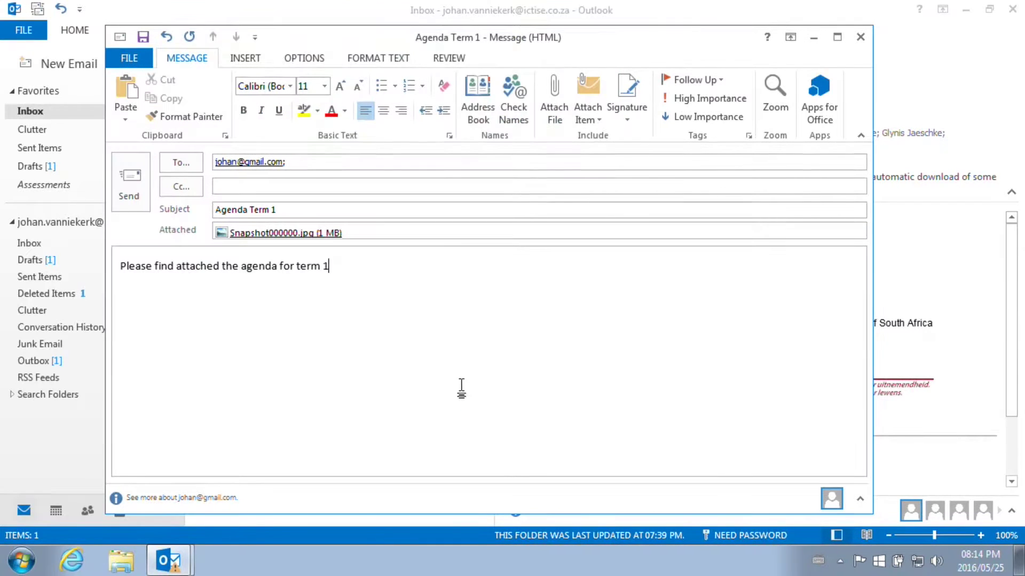